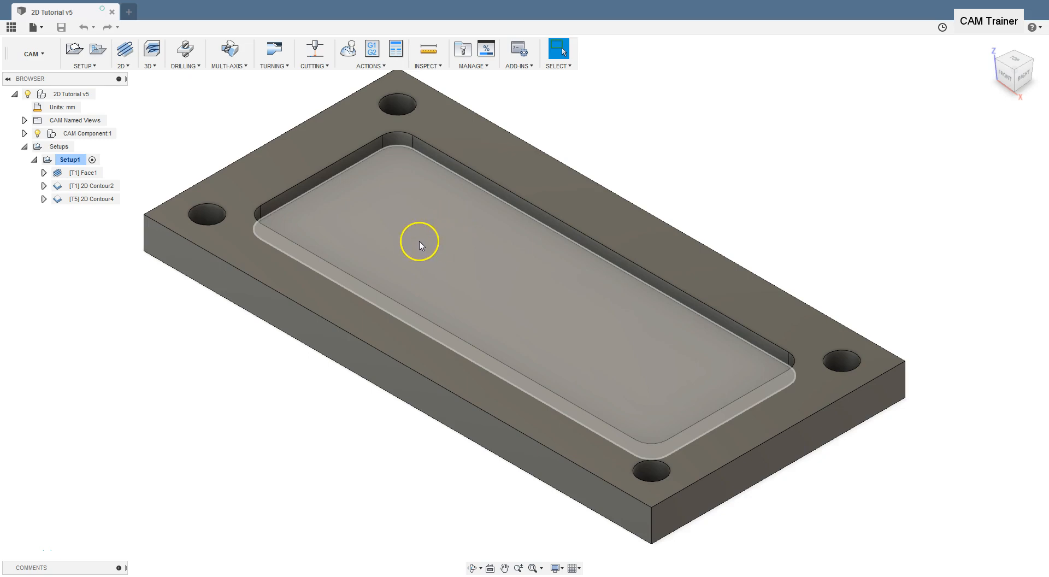
Step: Start a 2D Contour operation from the CAM 2D milling dropdown
left_click(124, 52)
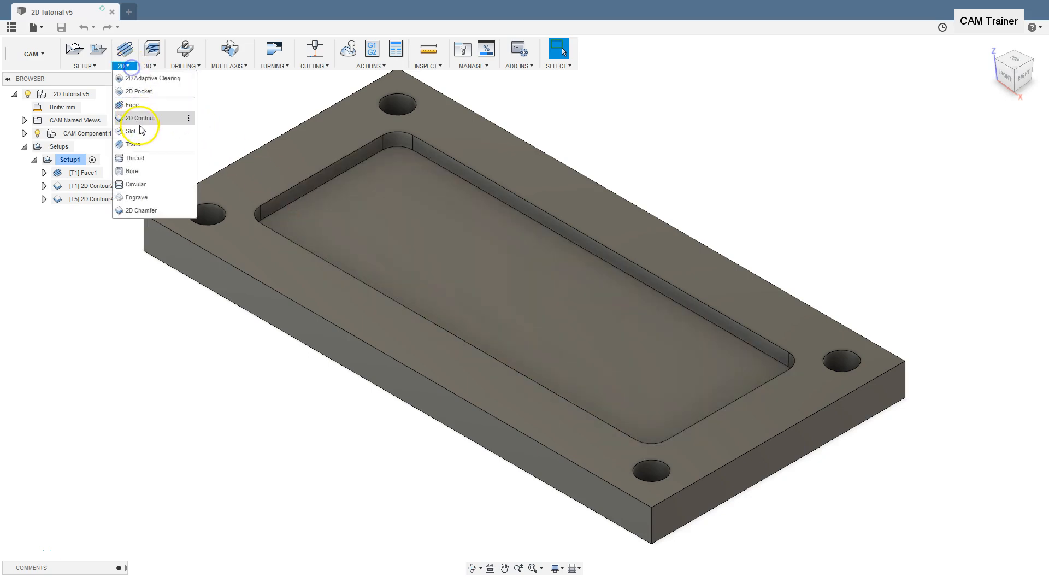
mouse_move(162, 124)
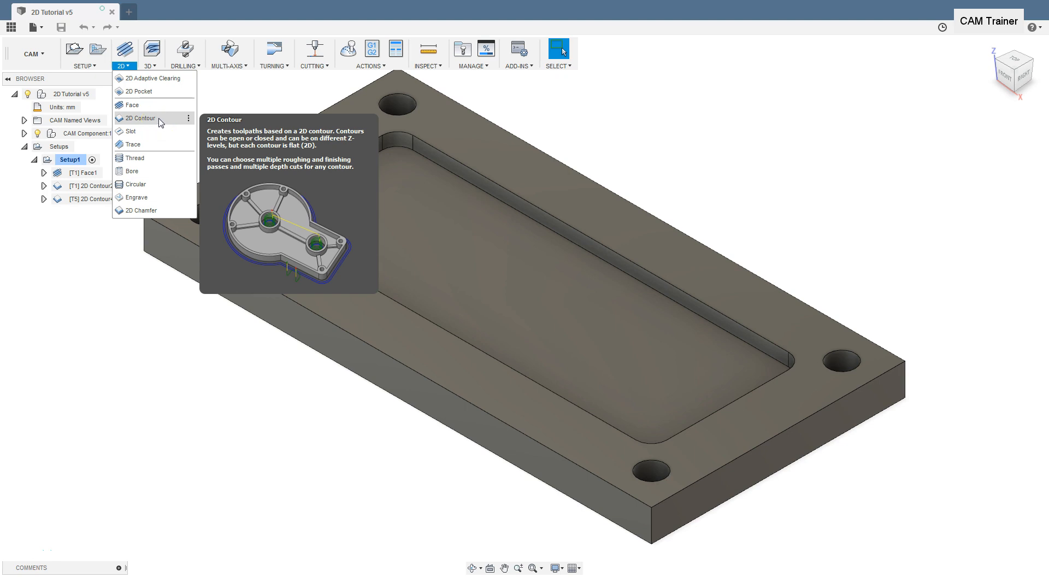
left_click(138, 118)
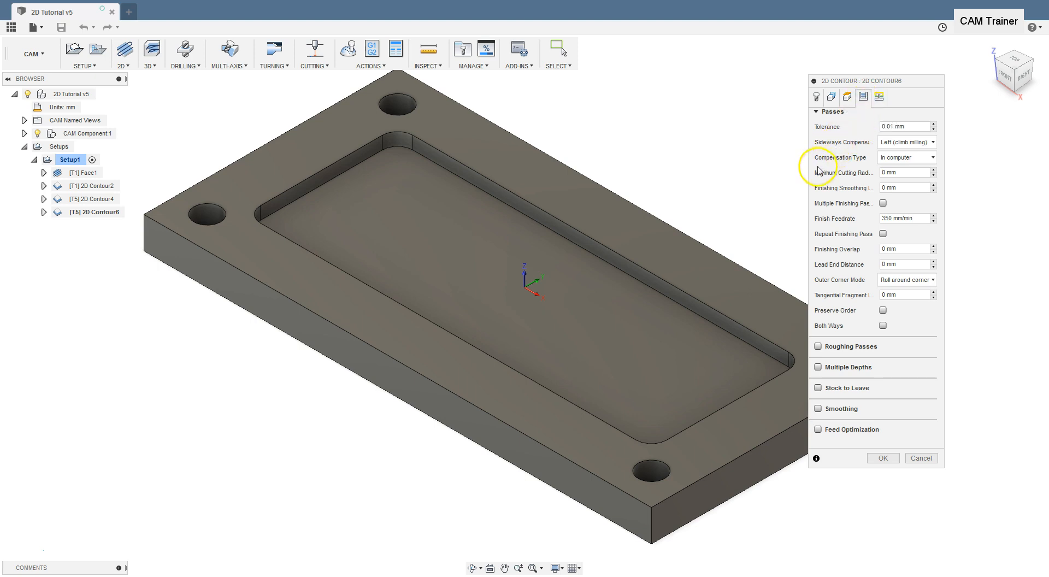
mouse_move(868, 177)
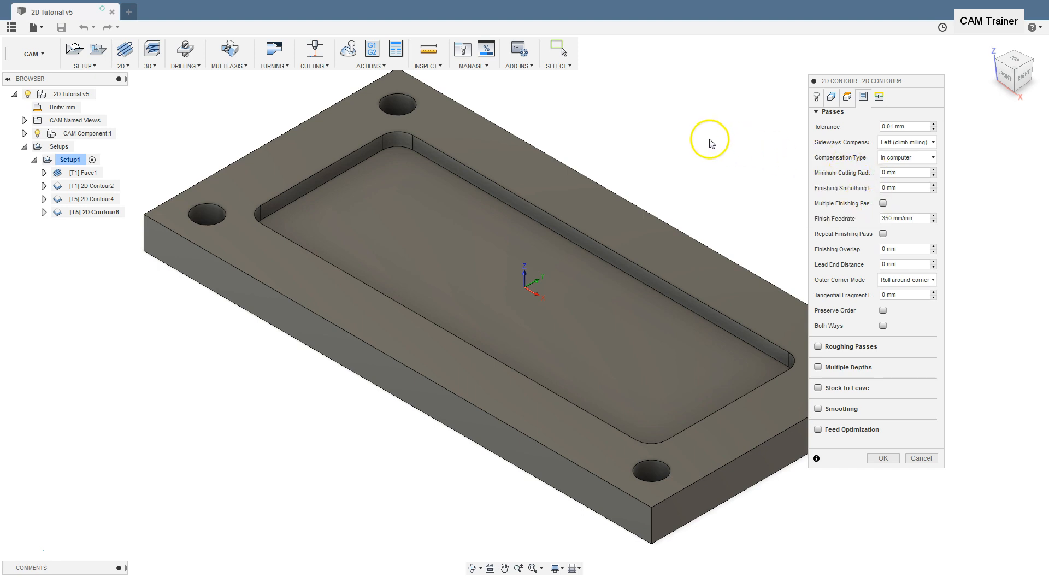
mouse_move(710, 144)
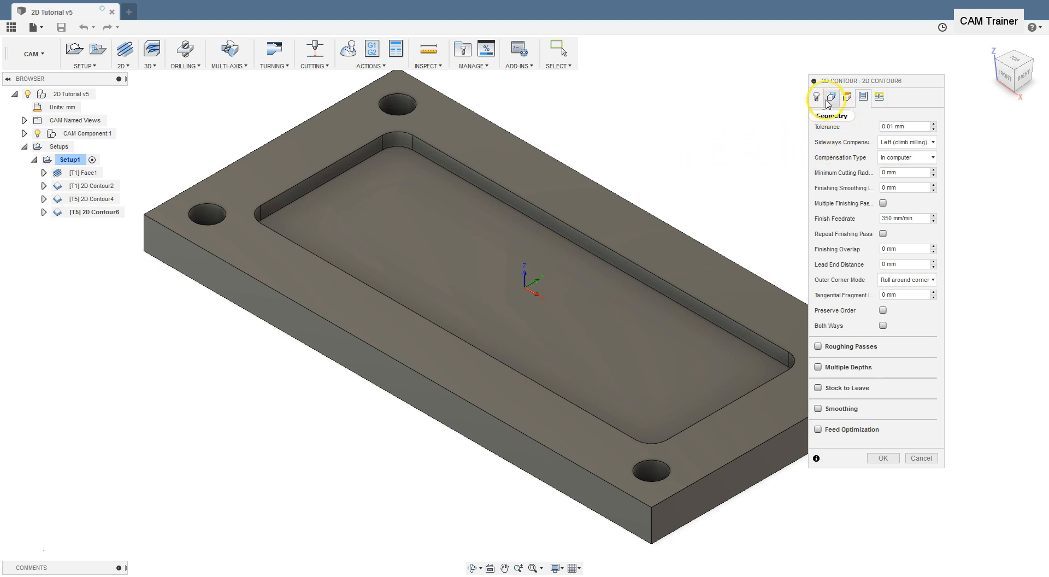
Step: Select the pocket's bottom edge chain as the contour, then show the tool settings
left_click(831, 97)
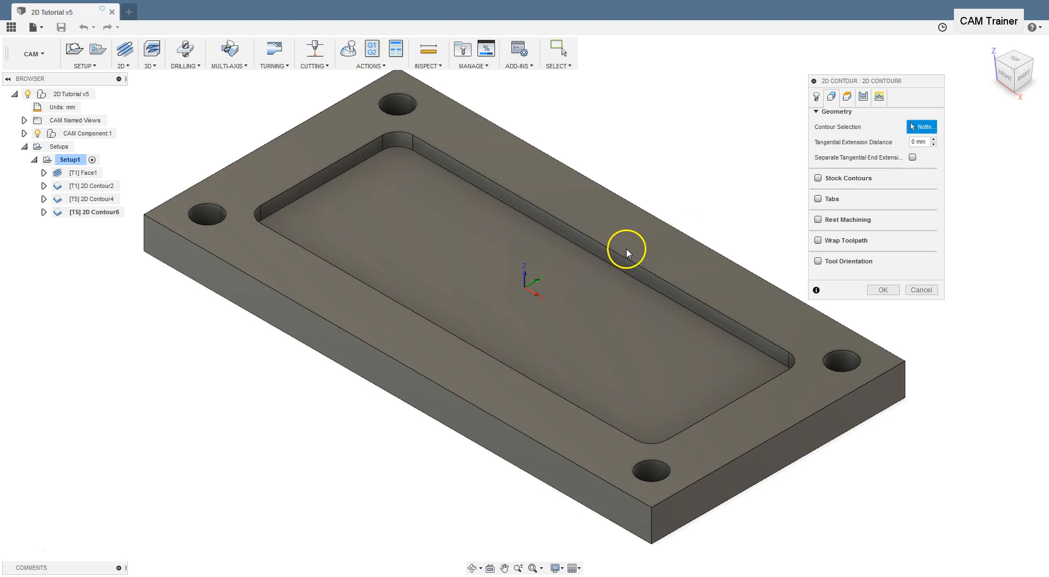
left_click(627, 251)
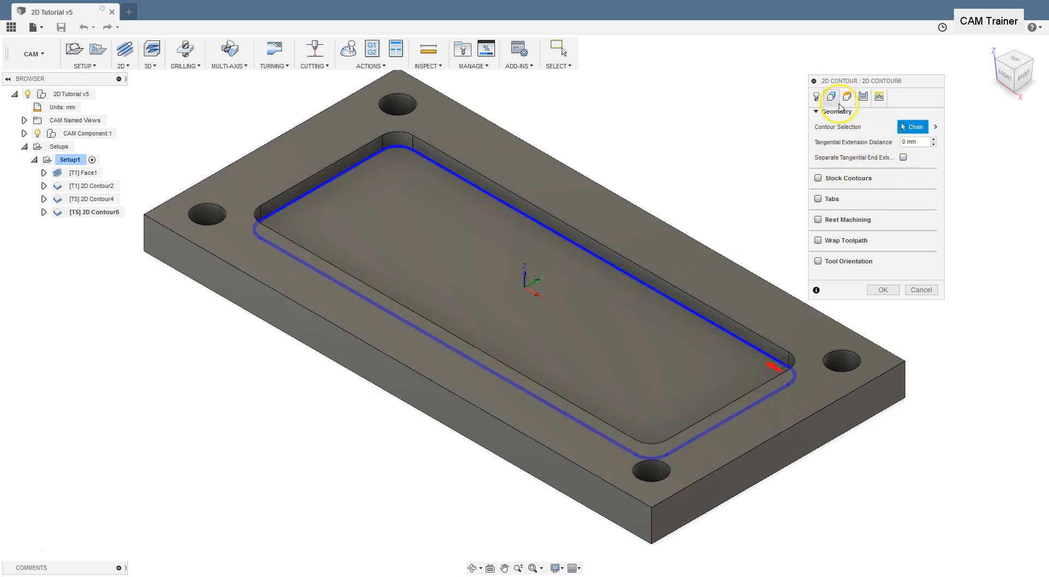
left_click(815, 97)
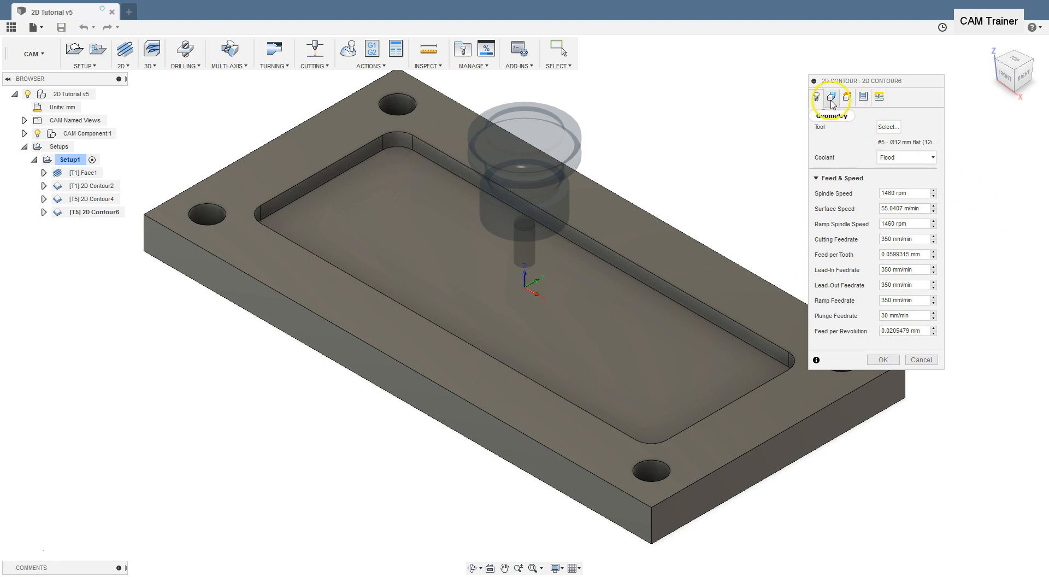
Step: Choose the 30 mm flat end mill from the tool library for the contour
left_click(888, 126)
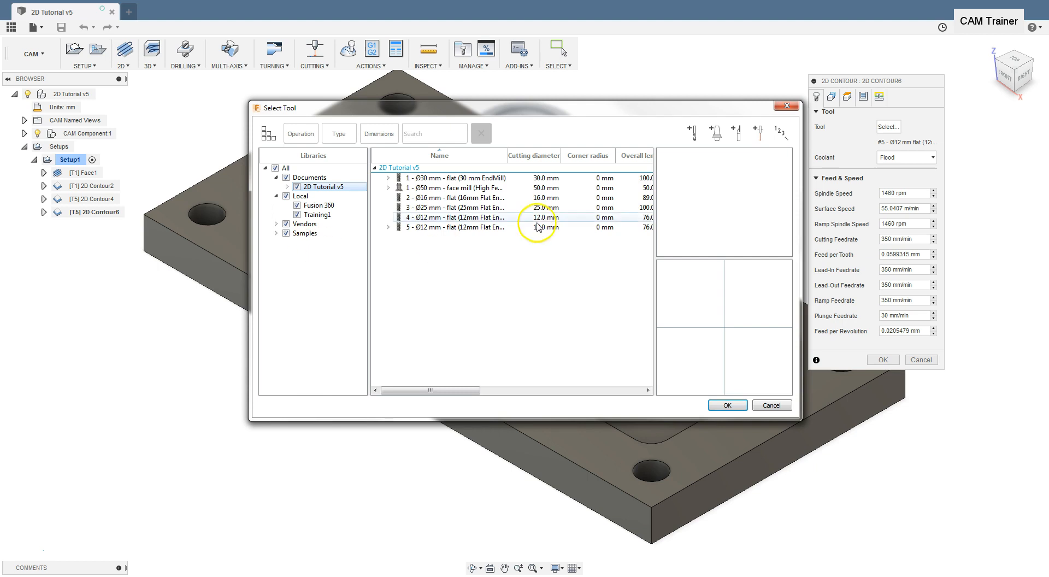
left_click(454, 177)
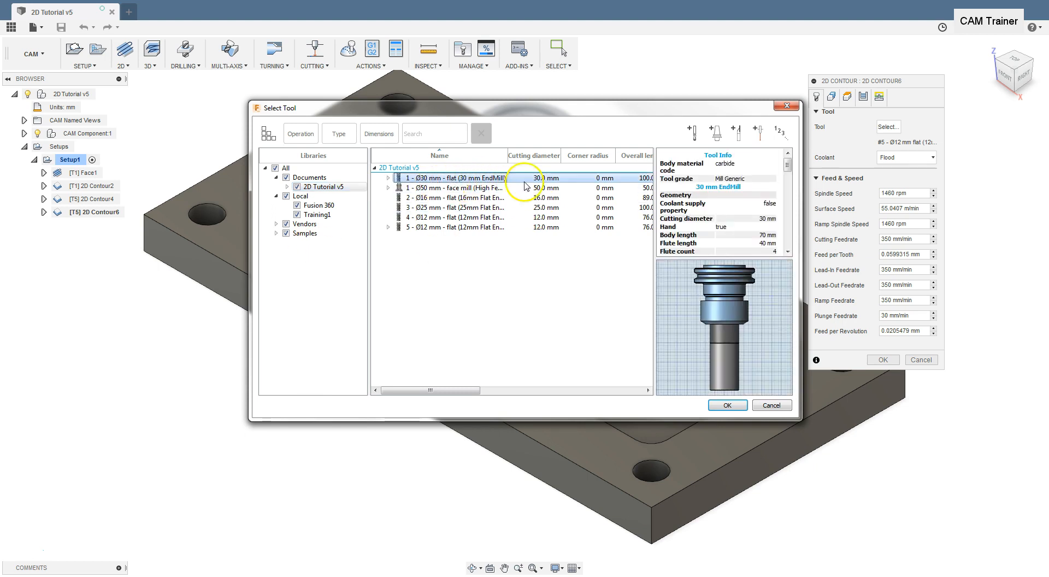
mouse_move(723, 200)
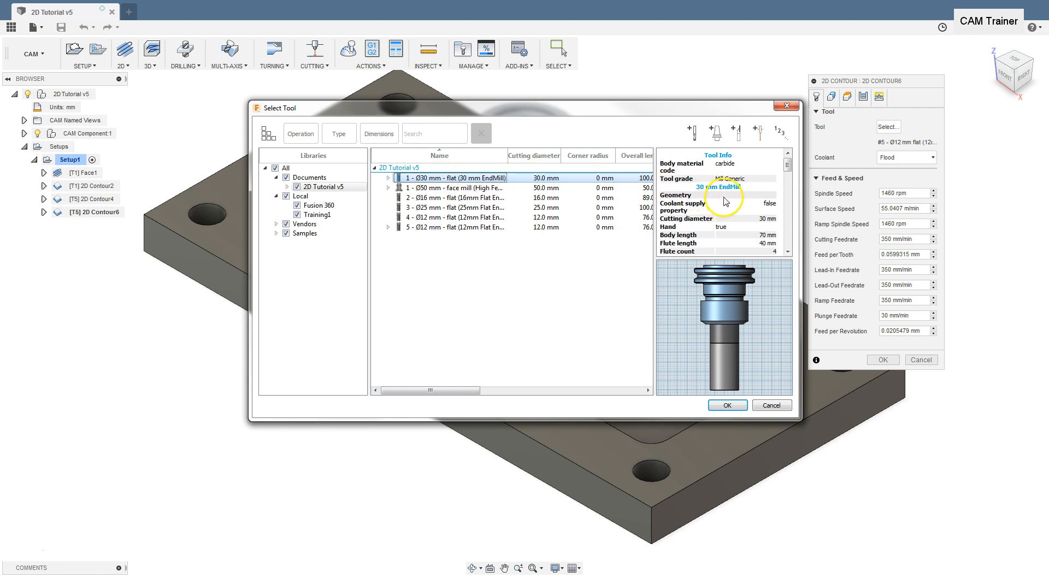
mouse_move(773, 480)
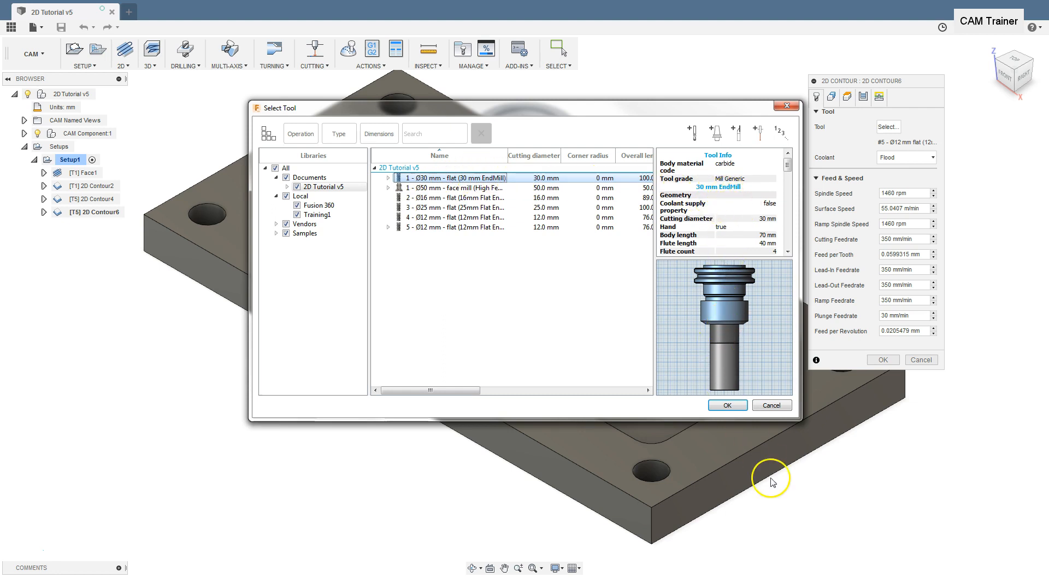
left_click(726, 404)
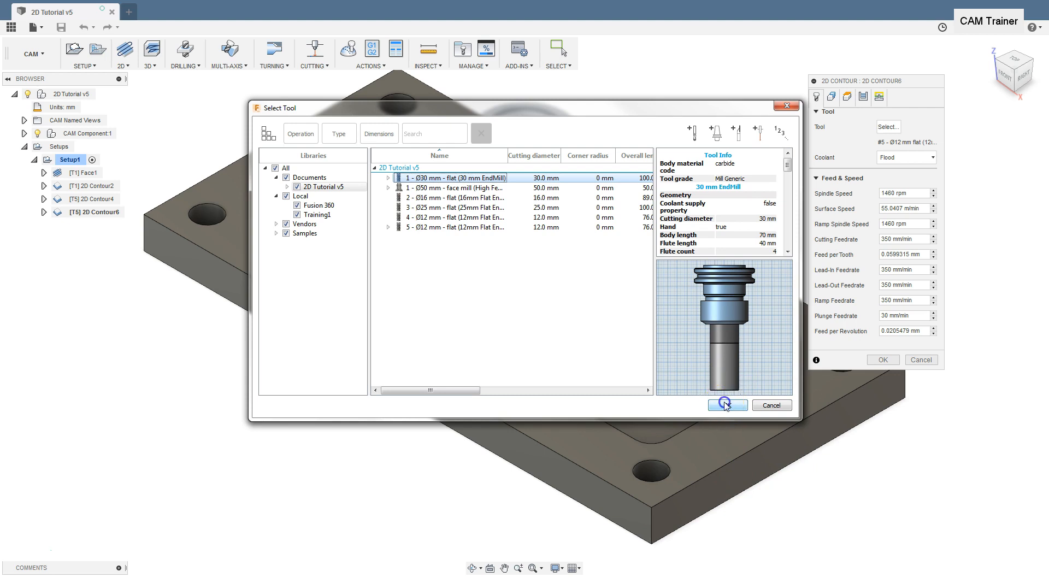
left_click(726, 405)
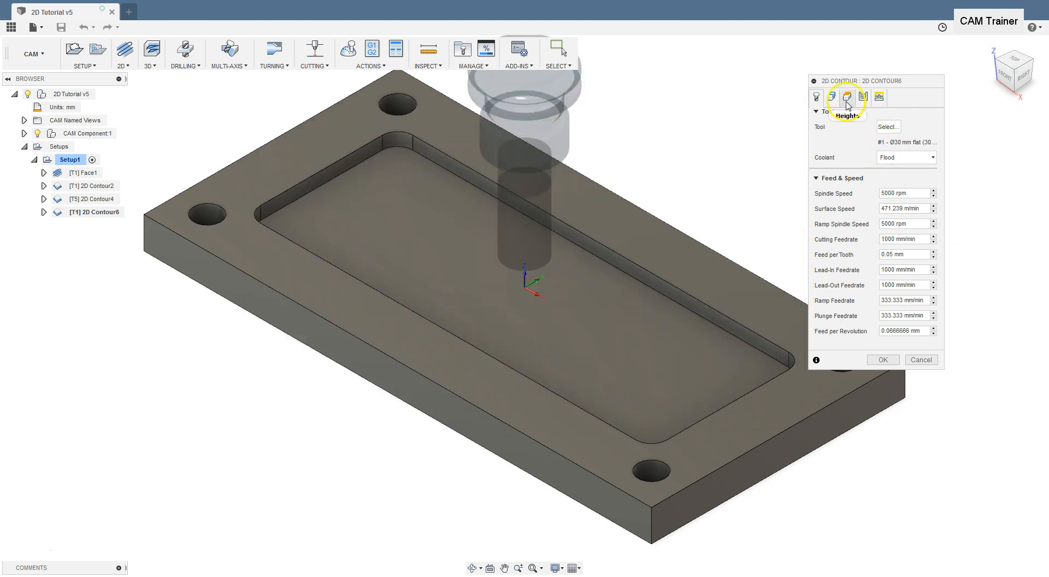
Step: Review the clearance, retract and feed heights and passes, then accept the operation settings
left_click(847, 97)
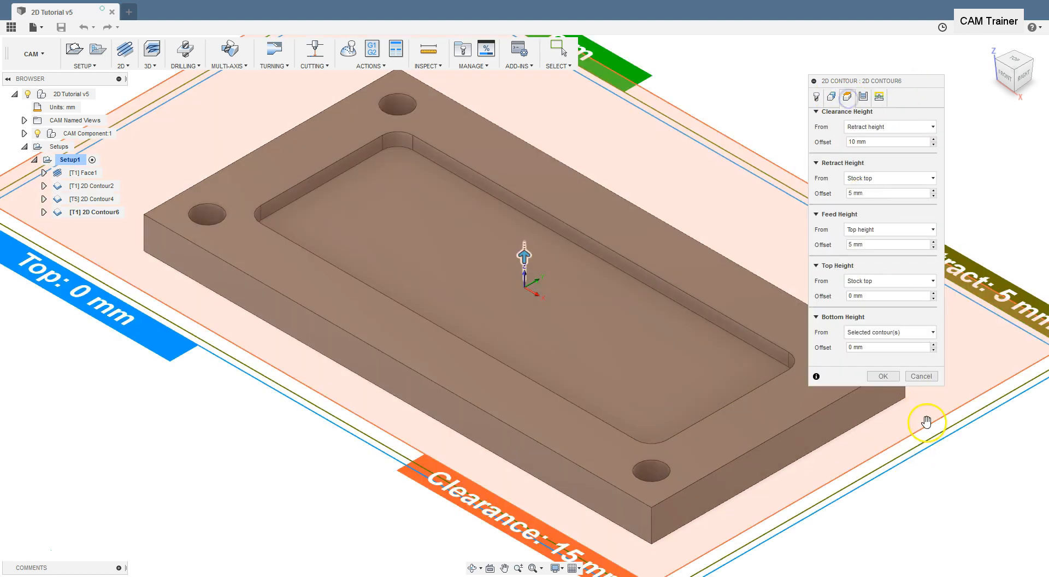
left_click(863, 98)
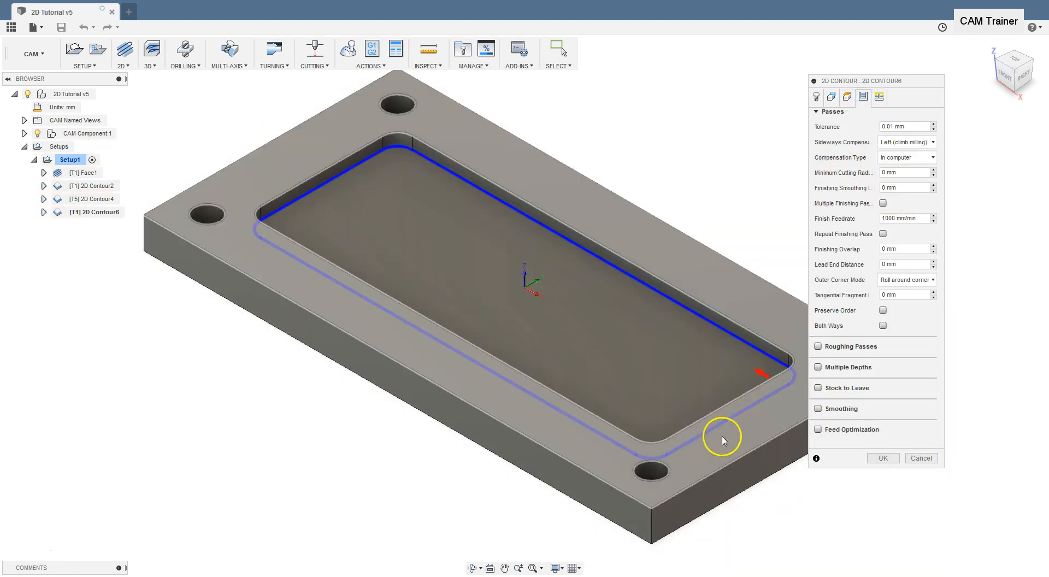
mouse_move(865, 182)
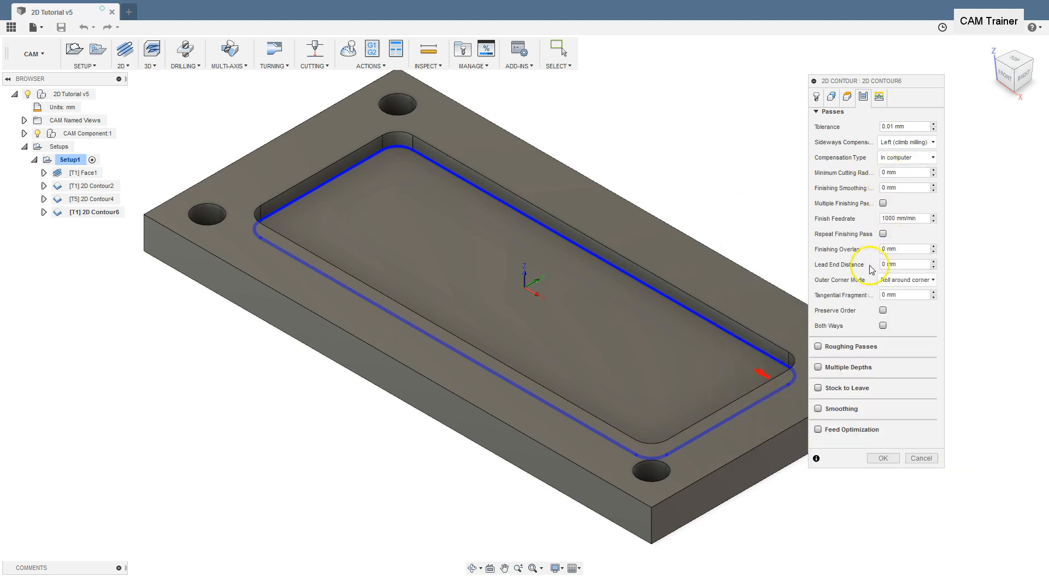
left_click(883, 458)
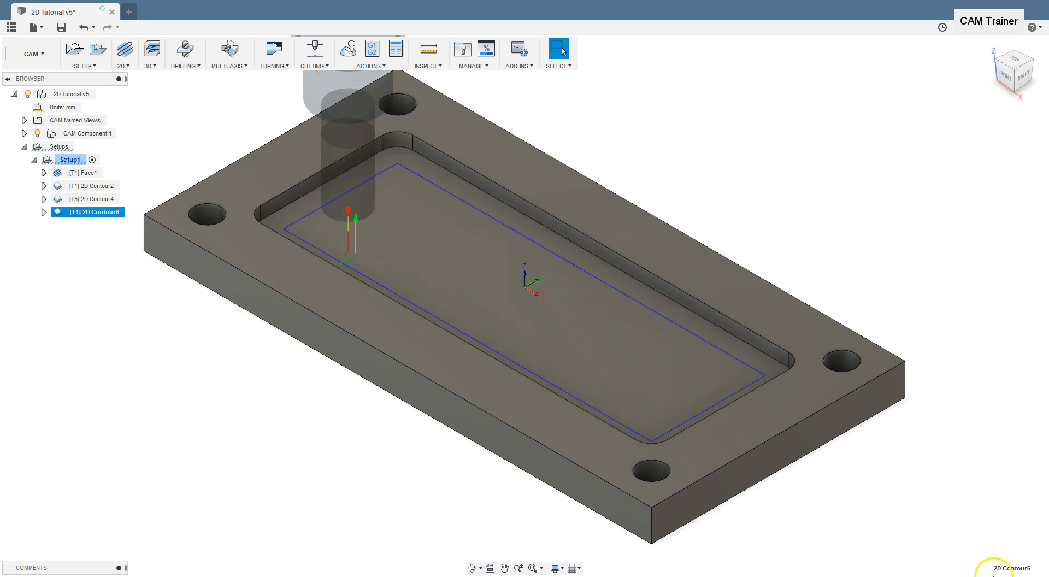
Step: View the generated 2D Contour6 toolpath from the top of the ViewCube
left_click(1015, 60)
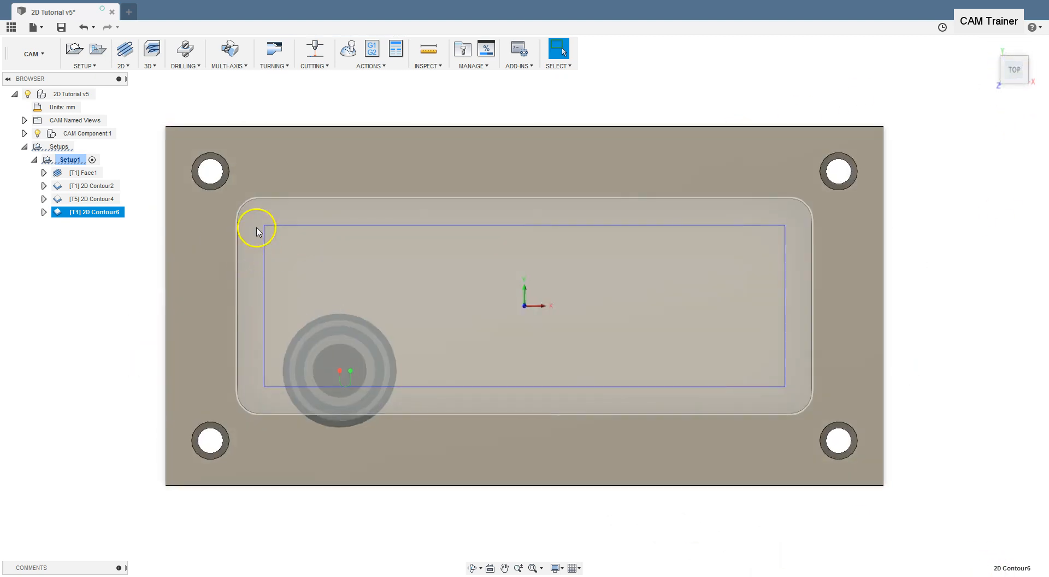
mouse_move(397, 287)
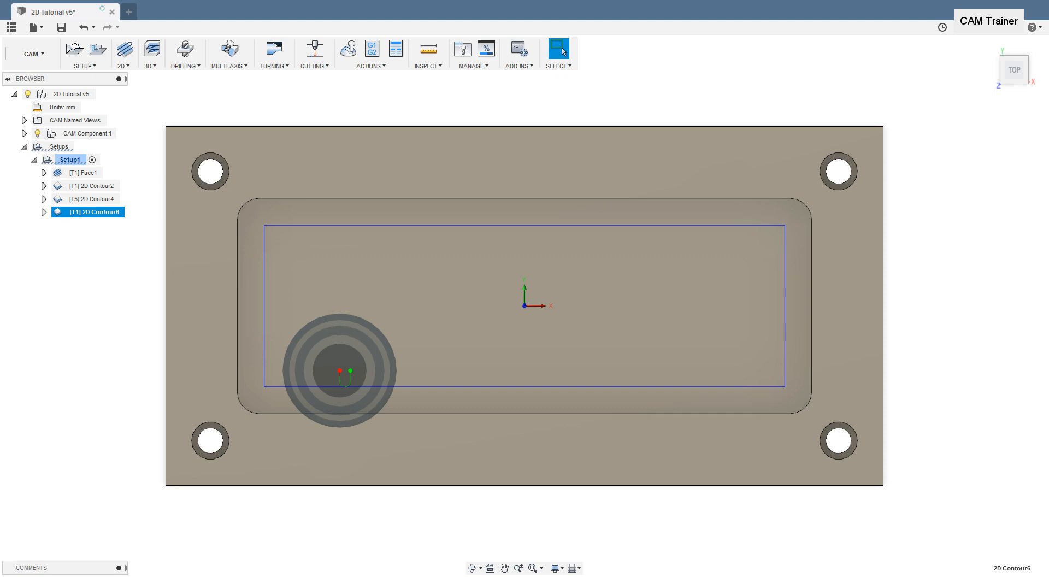
mouse_move(759, 287)
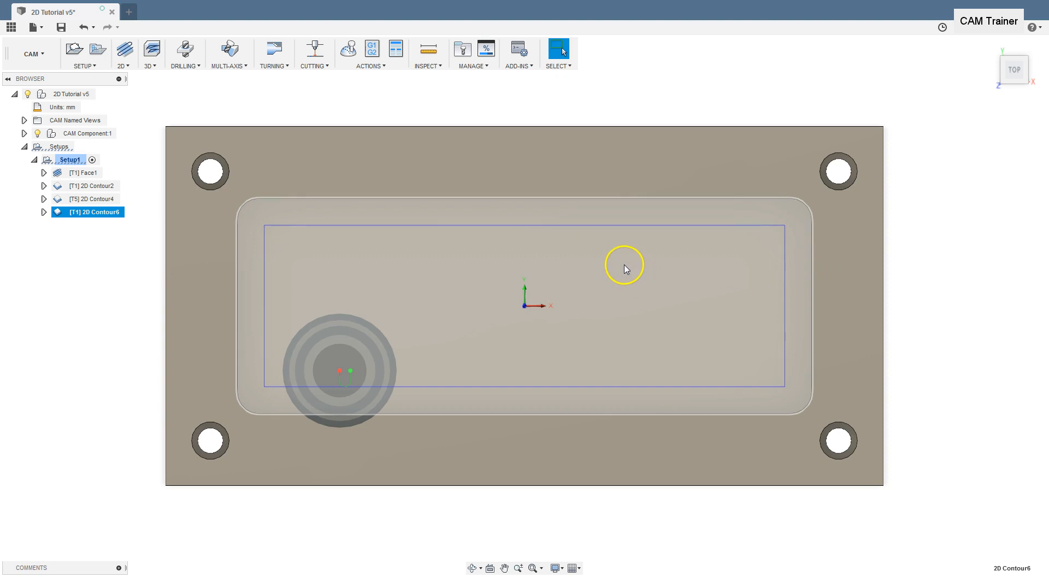
Step: Edit 2D Contour6 and enter a minimum cutting radius of 5
right_click(87, 212)
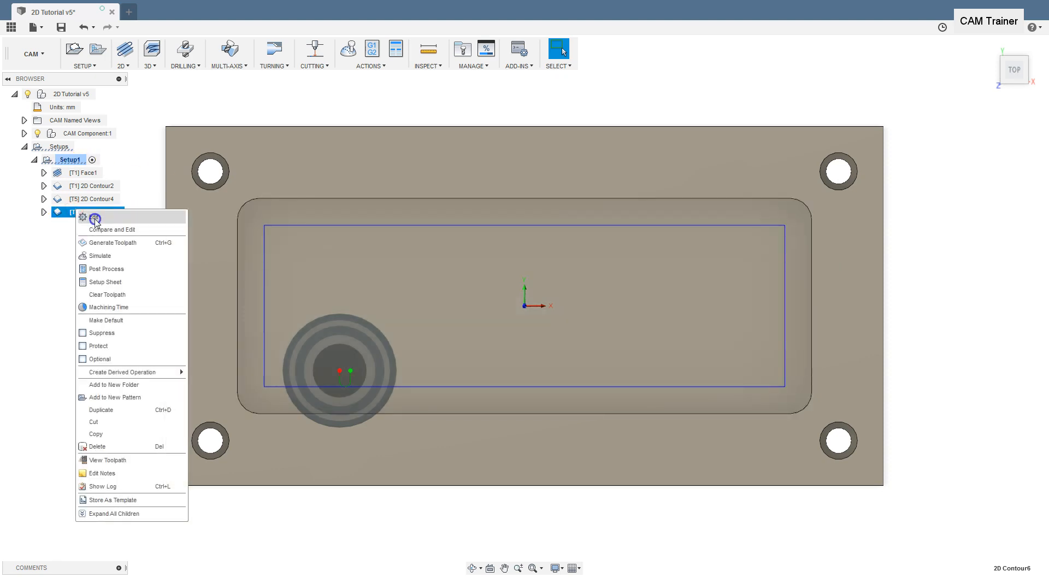
left_click(114, 230)
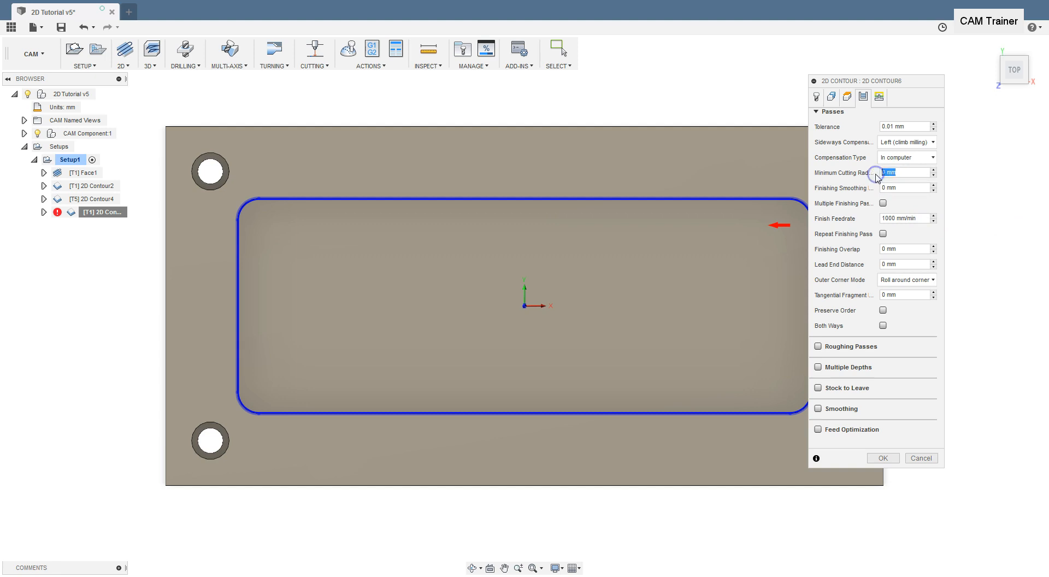
type("5")
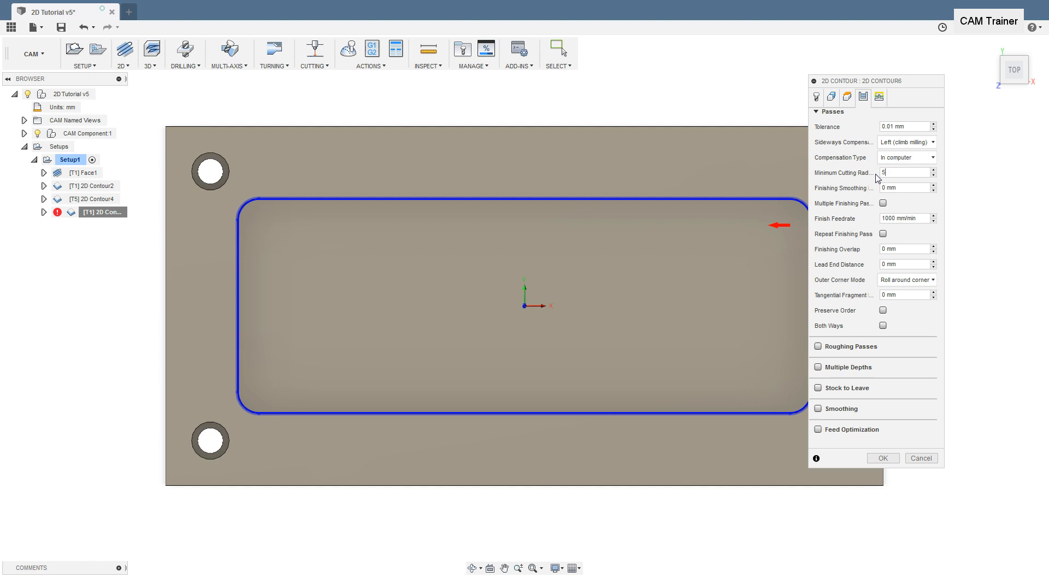